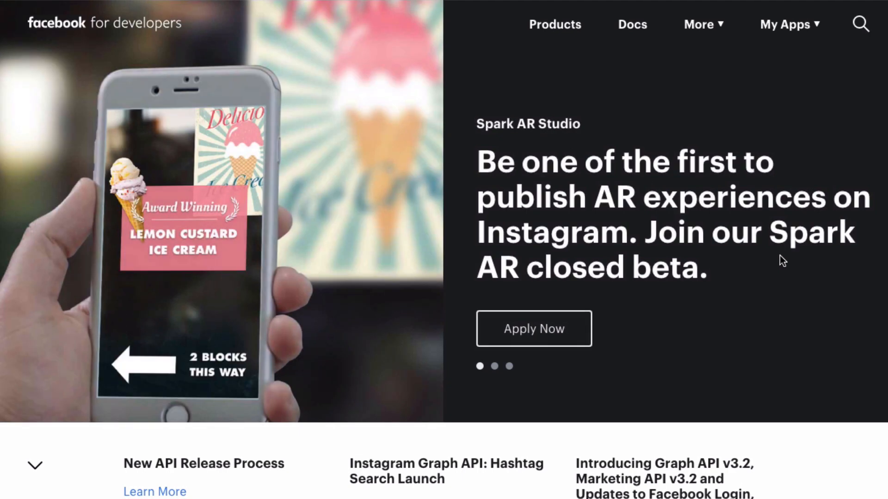
{"action": "mouse_move", "coordinate": [776, 32]}
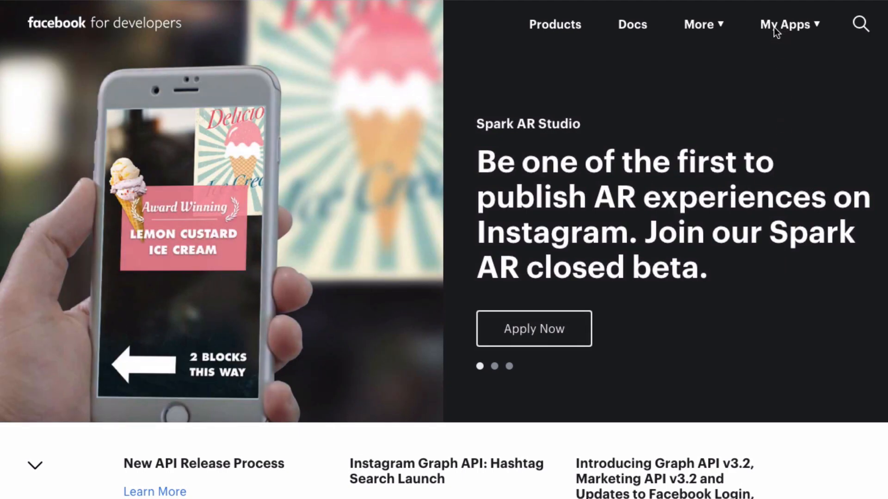
{"action": "mouse_move", "coordinate": [407, 39]}
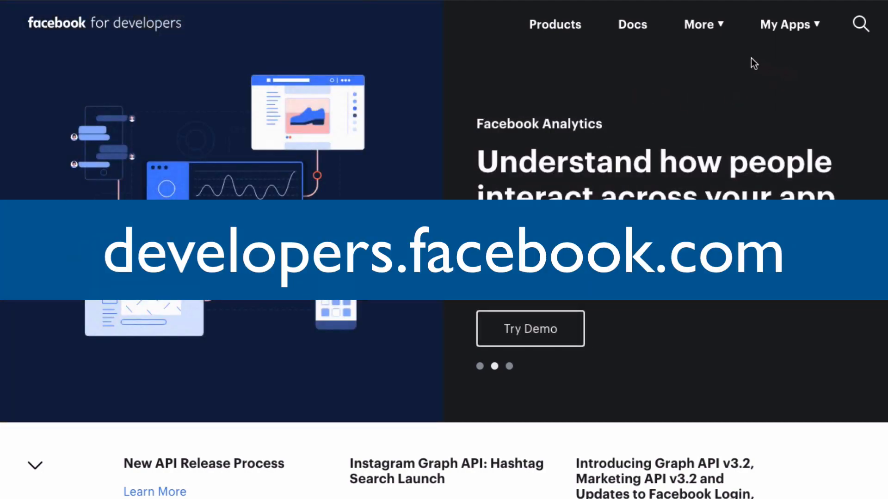
{"action": "mouse_move", "coordinate": [663, 83]}
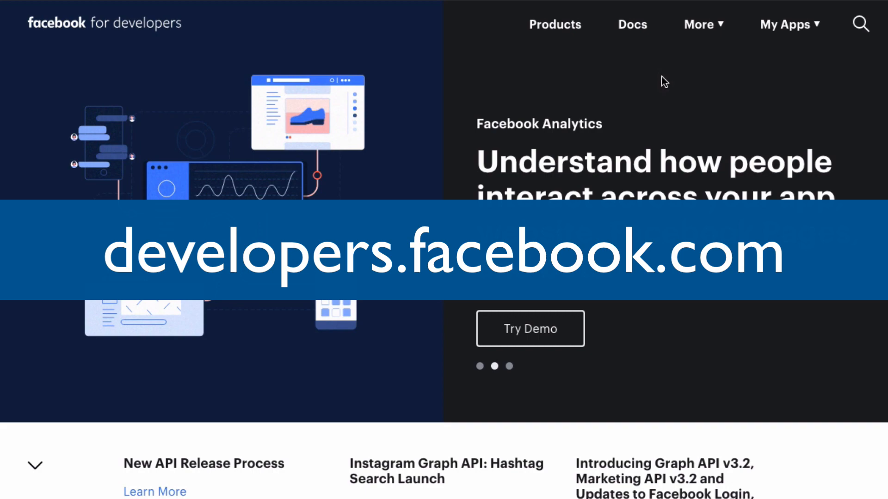
{"action": "mouse_move", "coordinate": [525, 152]}
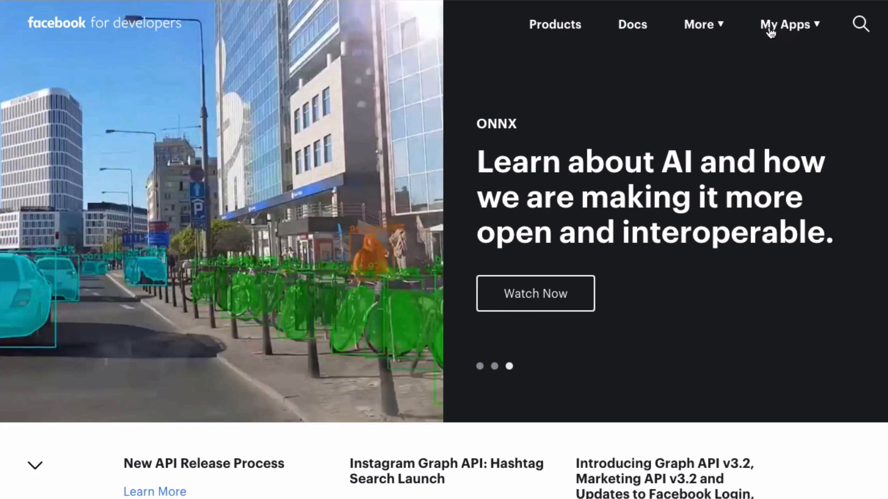
Create a new app ID with display name 'Matthew M', passing the reCAPTCHA check
{"action": "left_click", "coordinate": [786, 25]}
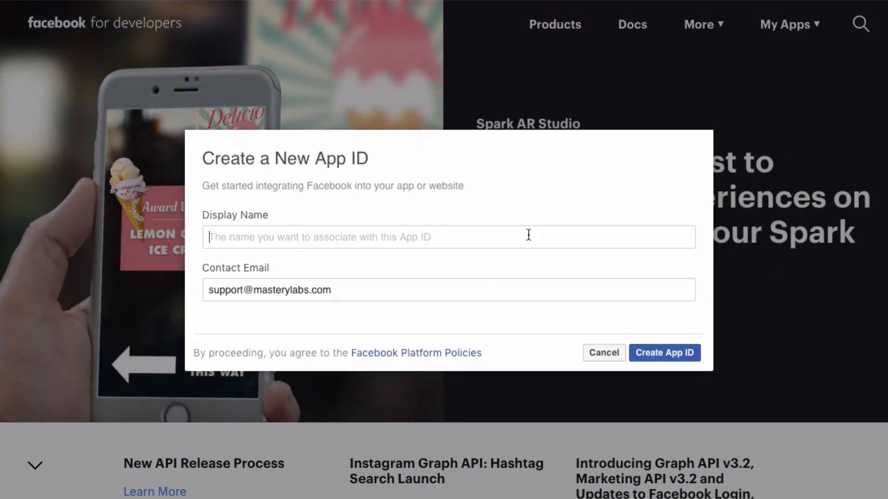
{"action": "type", "text": "M"}
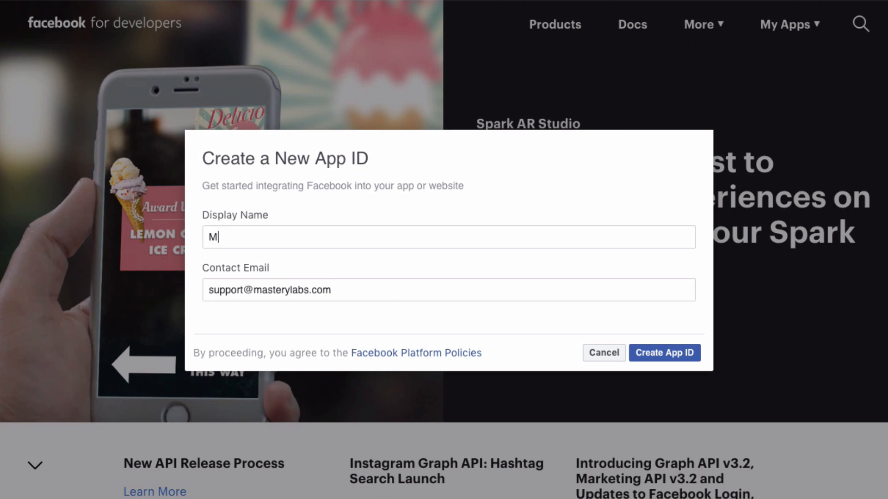
{"action": "type", "text": "atthew McDonald"}
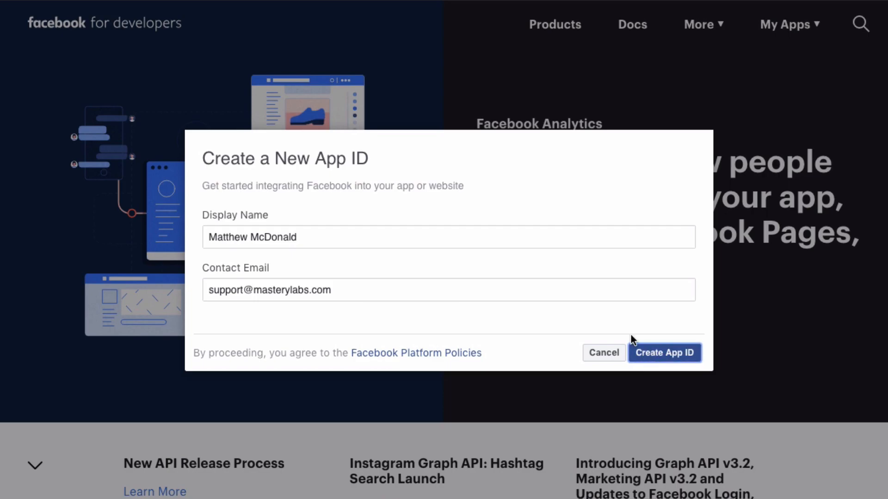
{"action": "left_click", "coordinate": [665, 353]}
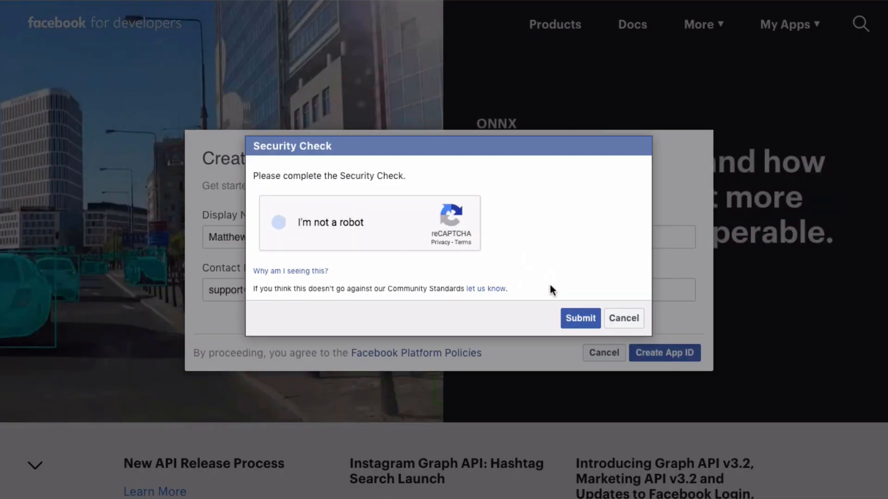
{"action": "left_click", "coordinate": [278, 223]}
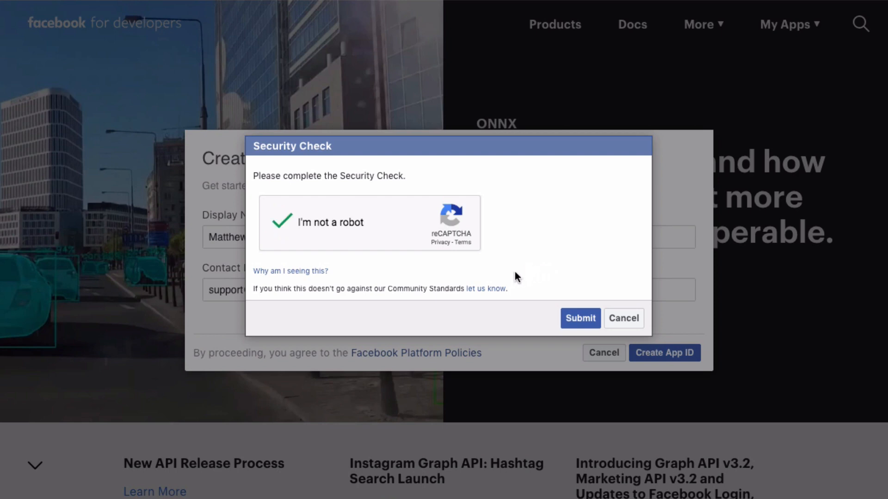
{"action": "left_click", "coordinate": [580, 318]}
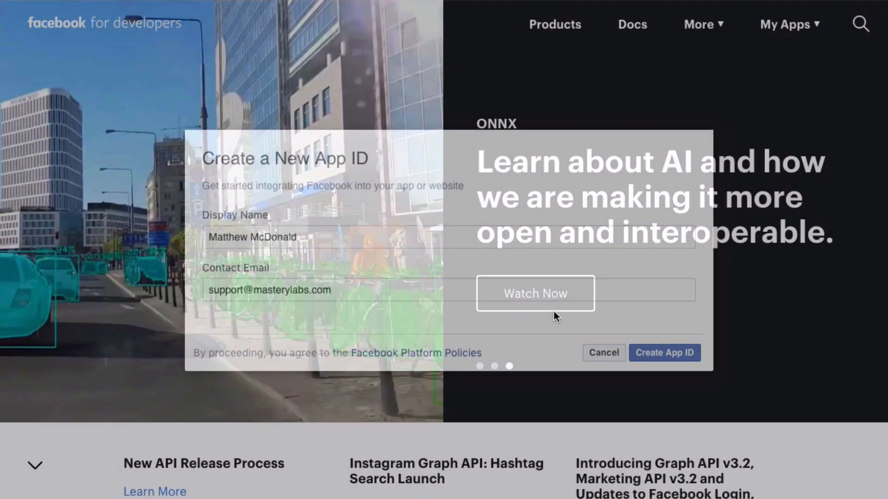
{"action": "left_click", "coordinate": [665, 353]}
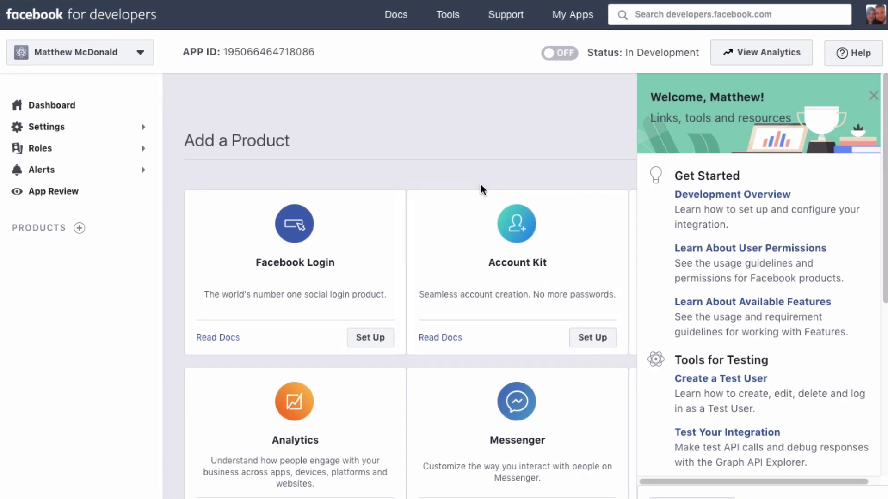
Go to the app's Basic settings page under Settings
{"action": "left_click", "coordinate": [42, 127]}
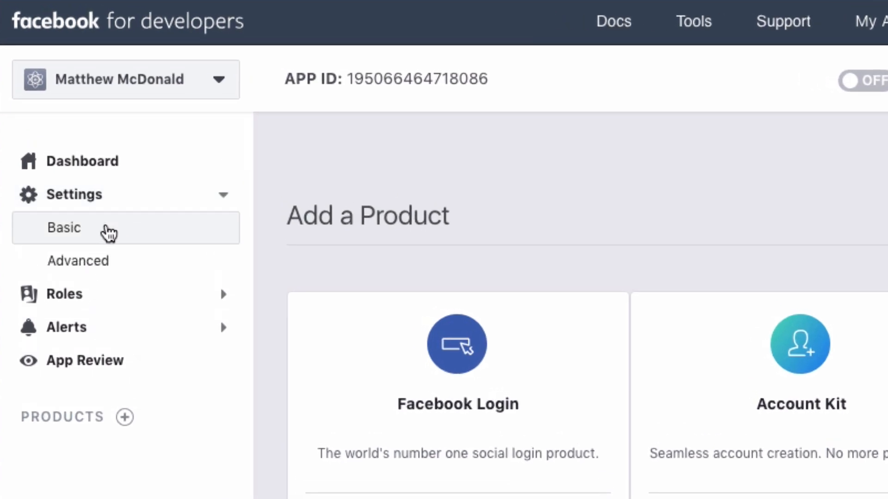
{"action": "left_click", "coordinate": [64, 228]}
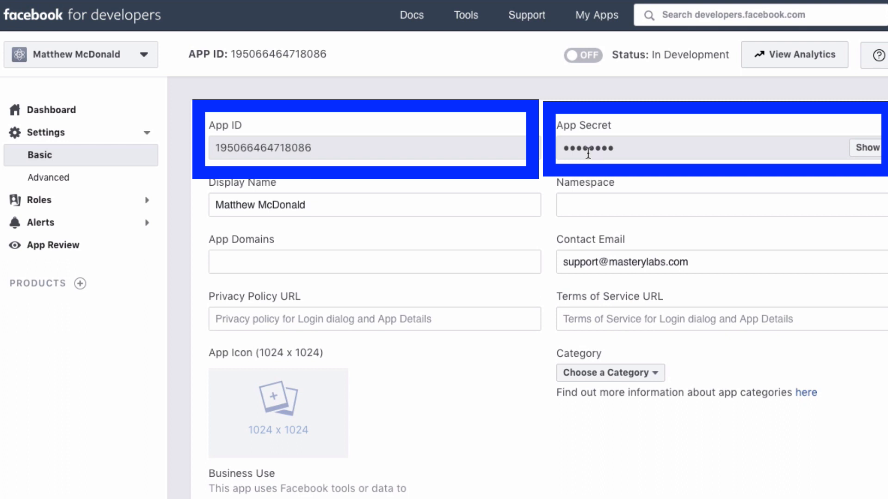
{"action": "mouse_move", "coordinate": [683, 152]}
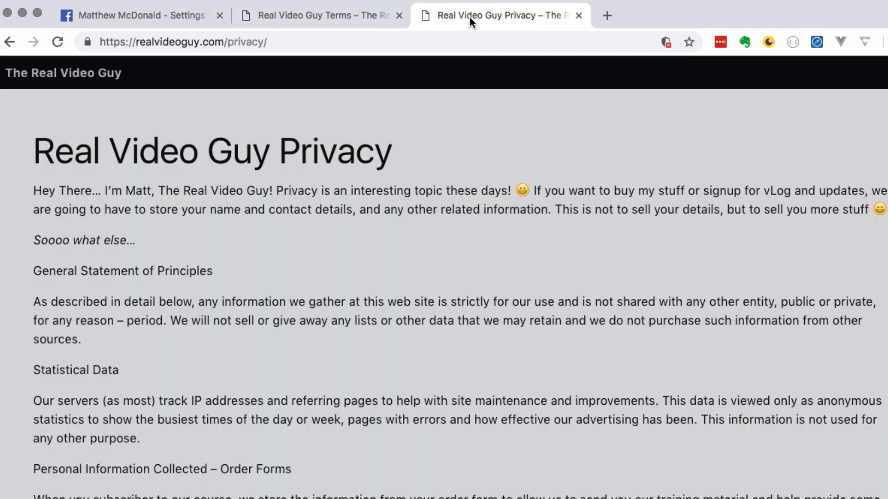
{"action": "mouse_move", "coordinate": [138, 149]}
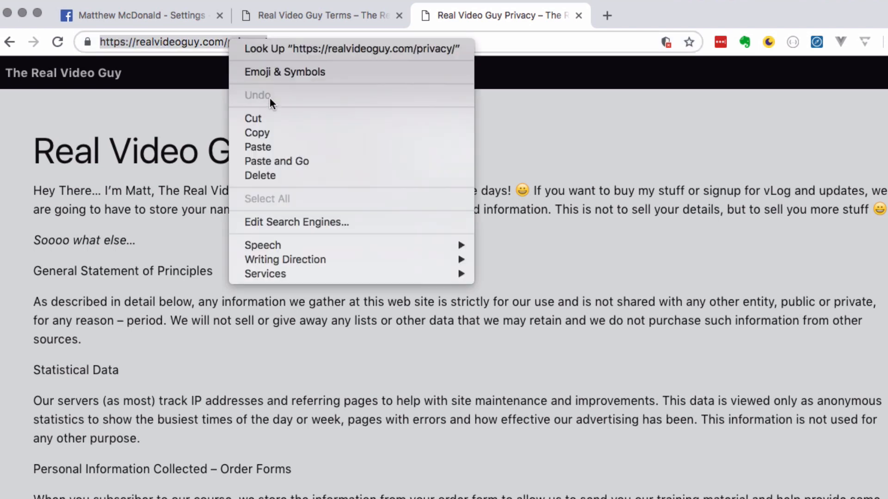
{"action": "left_click", "coordinate": [139, 15]}
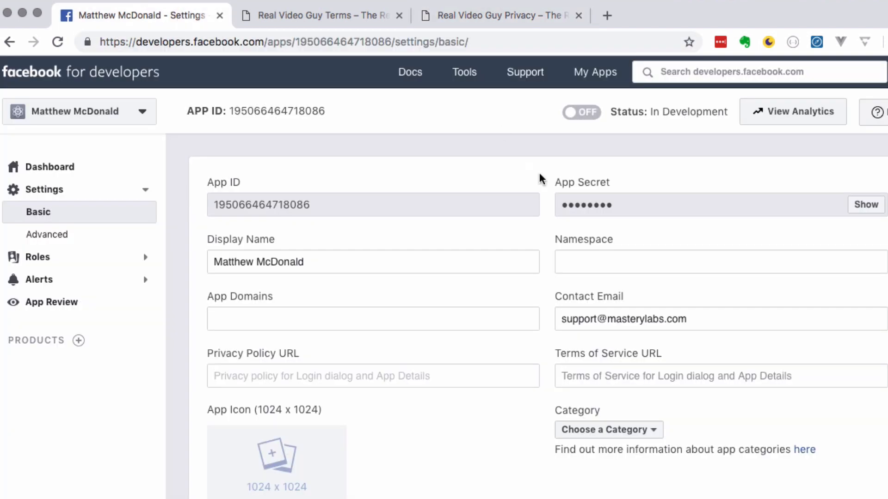
{"action": "type", "text": "https://realvideoguy.com/privacy/"}
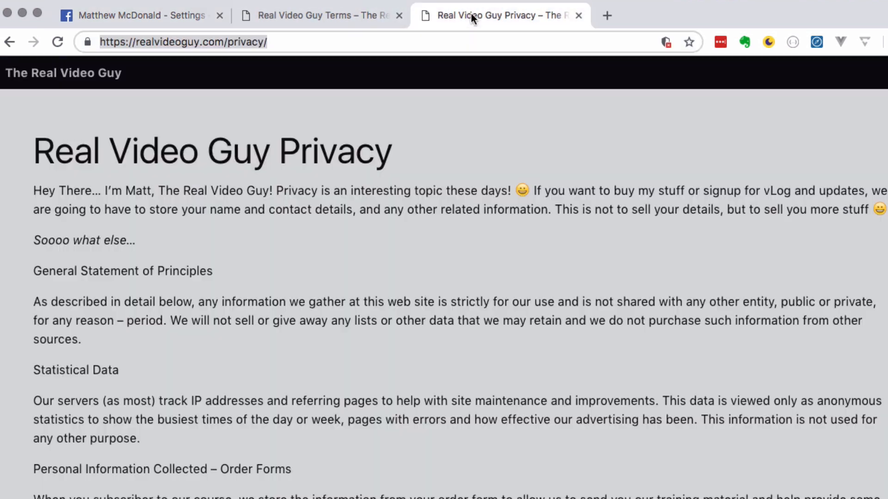
{"action": "left_click", "coordinate": [316, 15]}
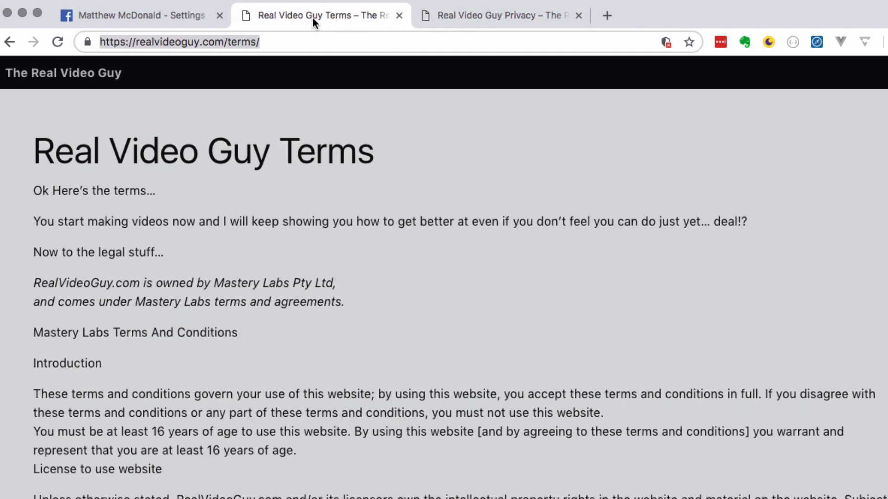
{"action": "right_click", "coordinate": [174, 42]}
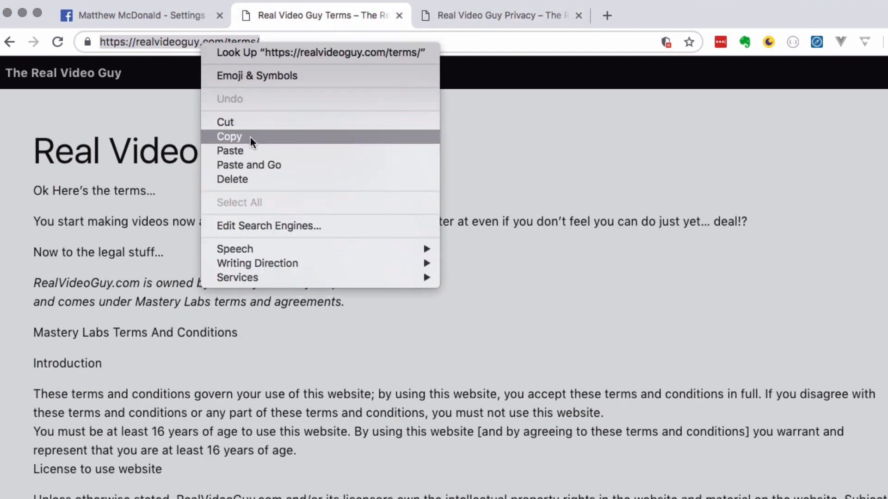
{"action": "left_click", "coordinate": [139, 15]}
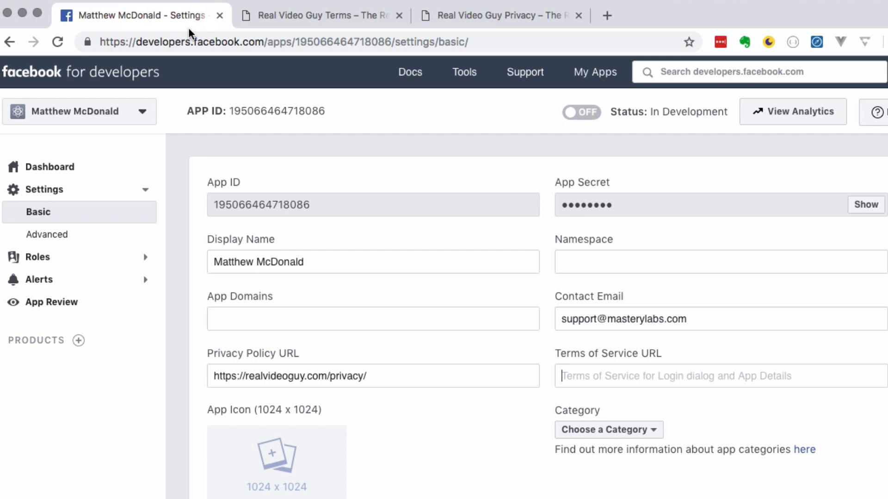
{"action": "type", "text": "https://realvideoguy.com/terms/"}
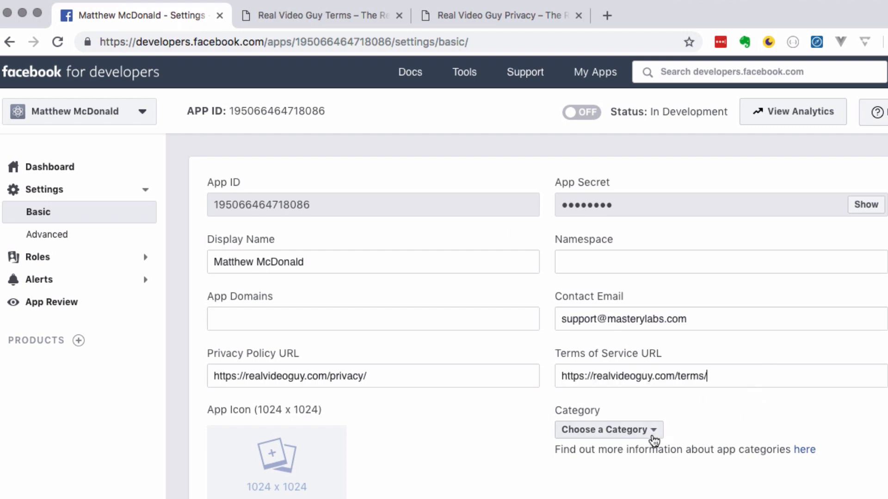
Choose Education as the app's category
{"action": "left_click", "coordinate": [608, 429]}
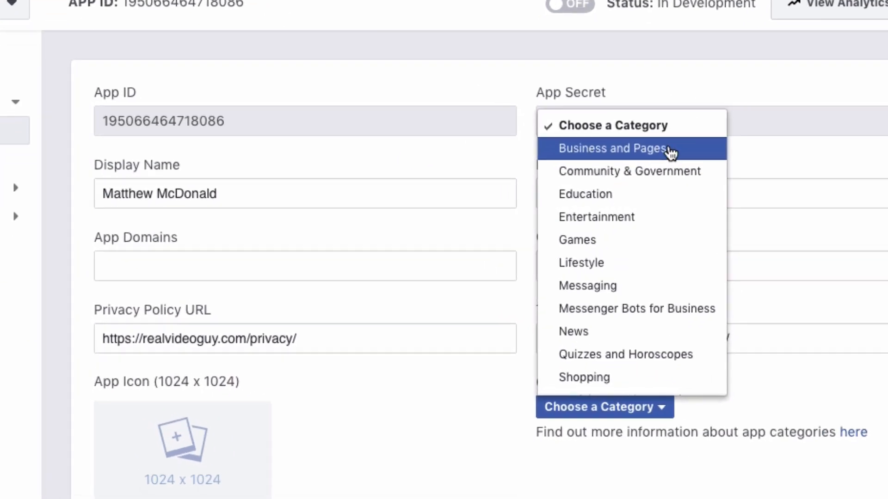
{"action": "left_click", "coordinate": [585, 194]}
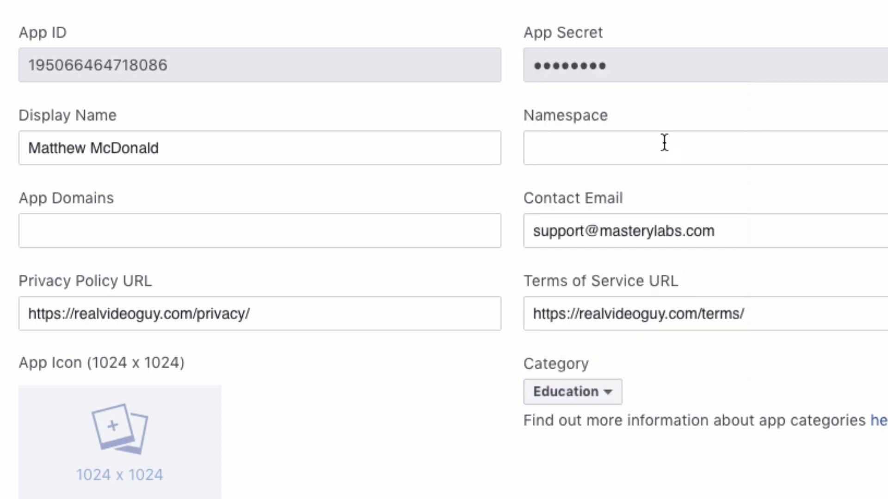
{"action": "mouse_move", "coordinate": [543, 476]}
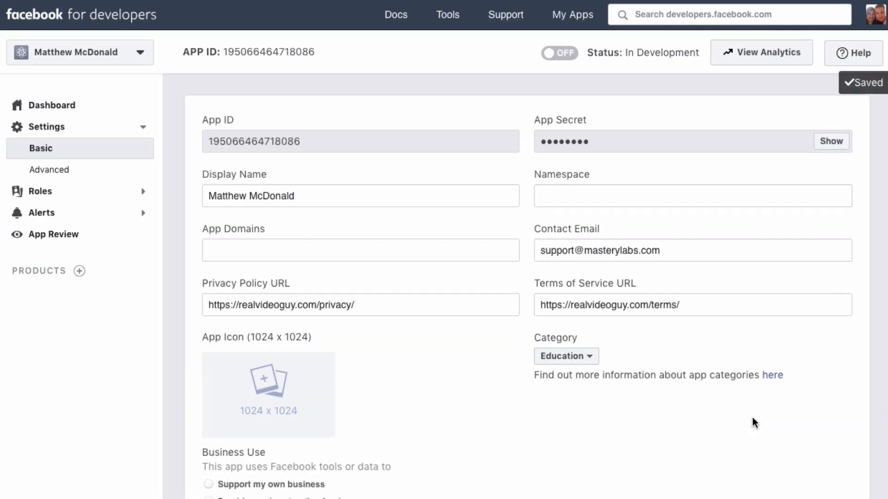
{"action": "mouse_move", "coordinate": [311, 139]}
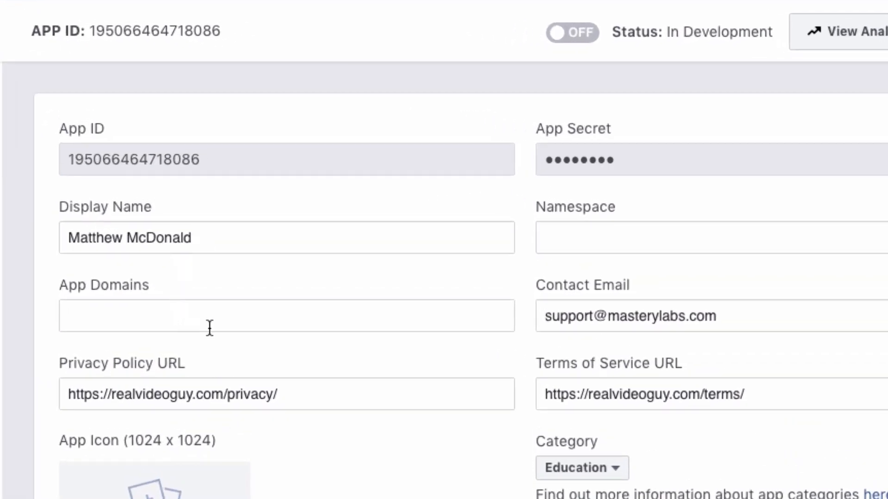
{"action": "mouse_move", "coordinate": [367, 358]}
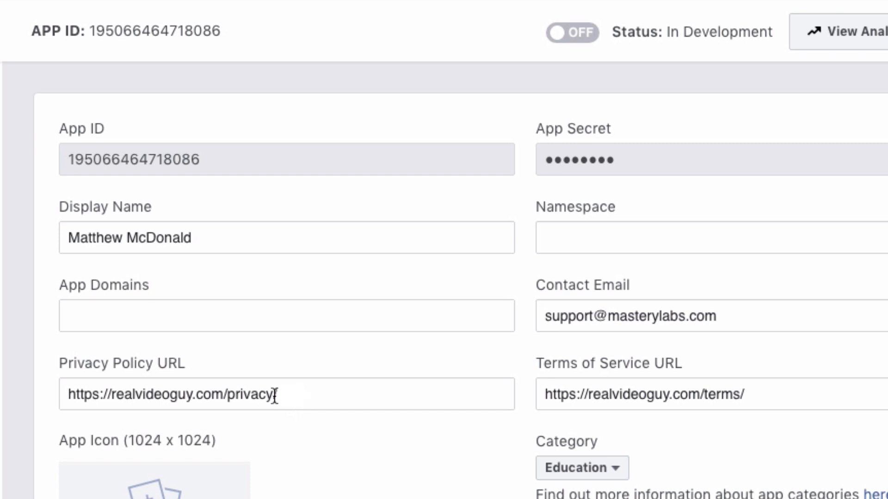
Add realvideoguy.com, taken from the privacy URL, as the app domain
{"action": "double_click", "coordinate": [165, 394]}
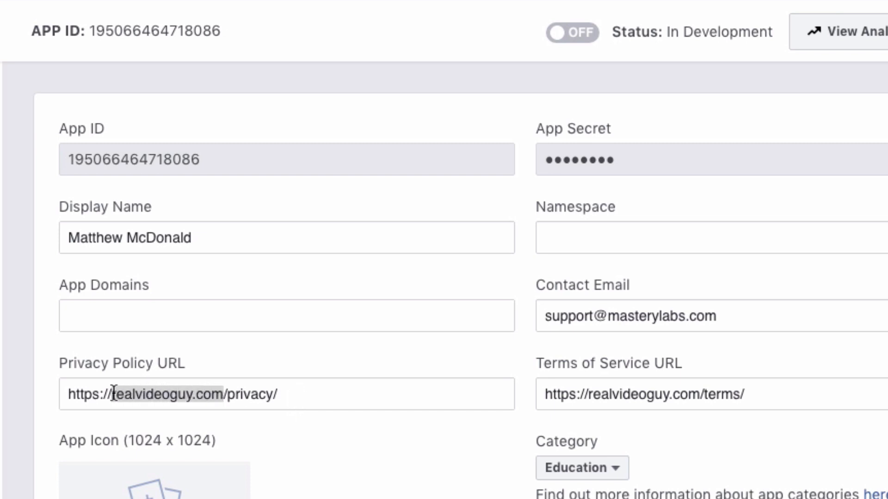
{"action": "type", "text": "realvideoguy.com"}
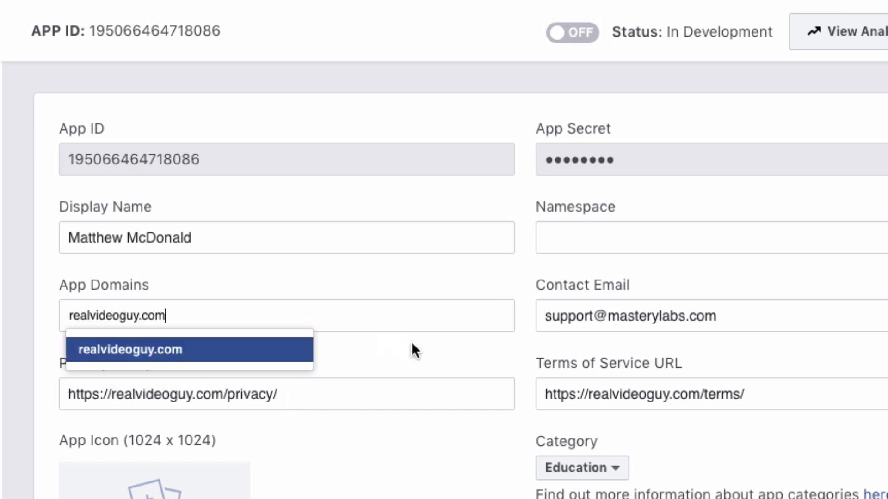
{"action": "left_click", "coordinate": [130, 349]}
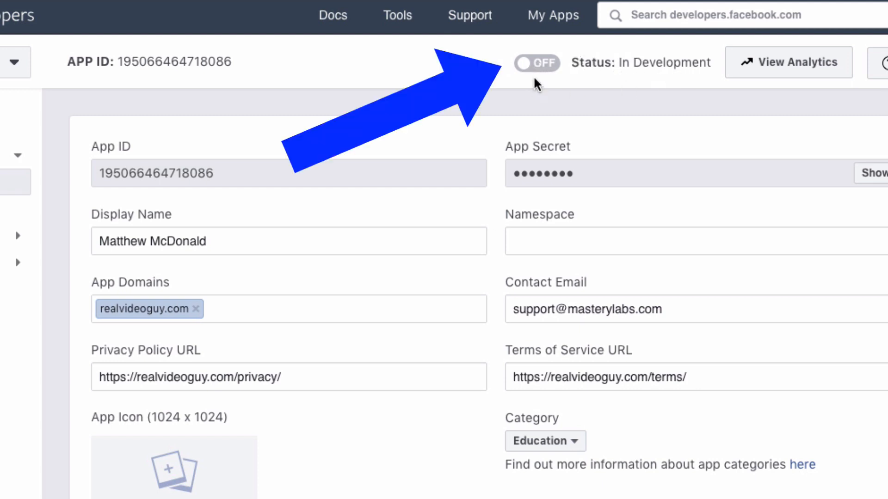
Switch the app status toggle on and confirm making it public
{"action": "left_click", "coordinate": [536, 63]}
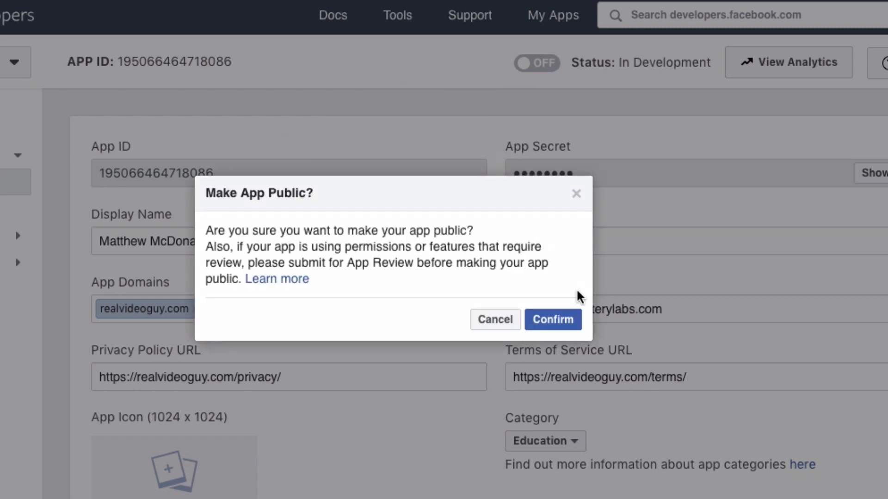
{"action": "left_click", "coordinate": [553, 319]}
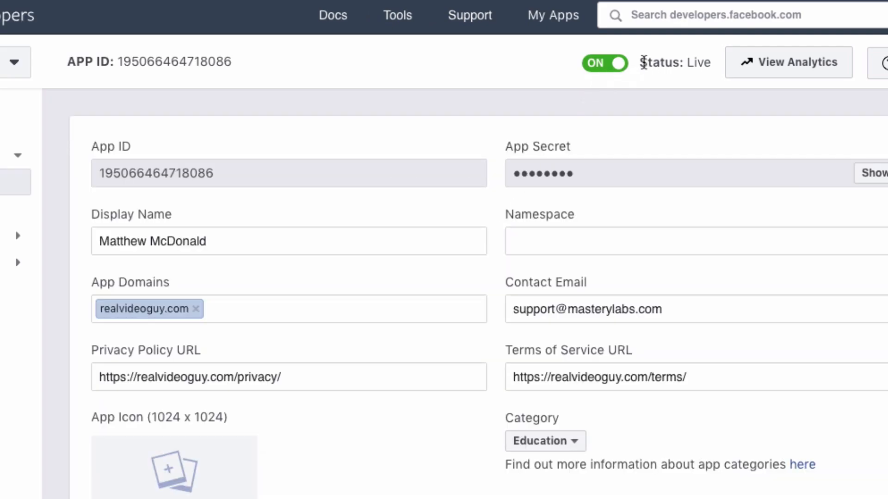
{"action": "mouse_move", "coordinate": [681, 129]}
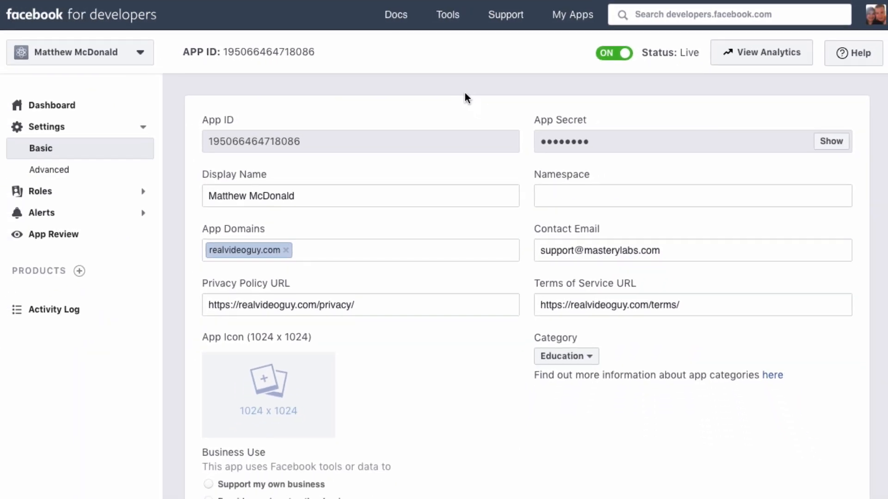
{"action": "mouse_move", "coordinate": [631, 122]}
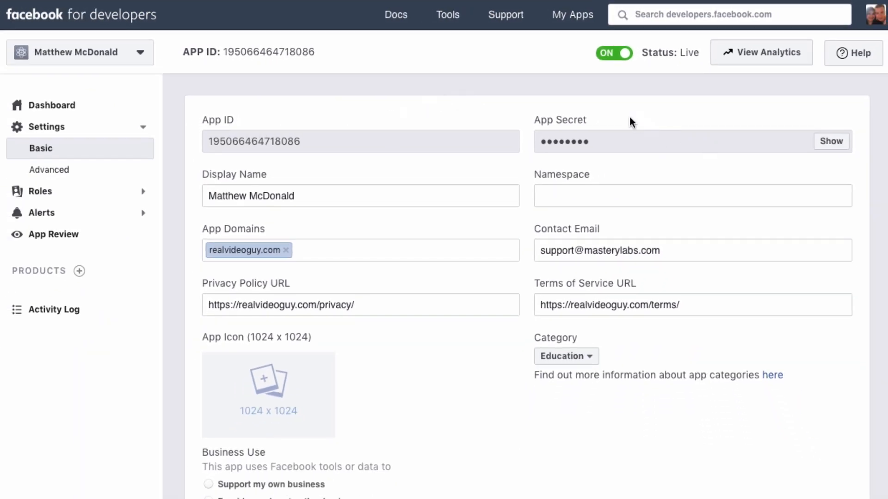
{"action": "mouse_move", "coordinate": [393, 285]}
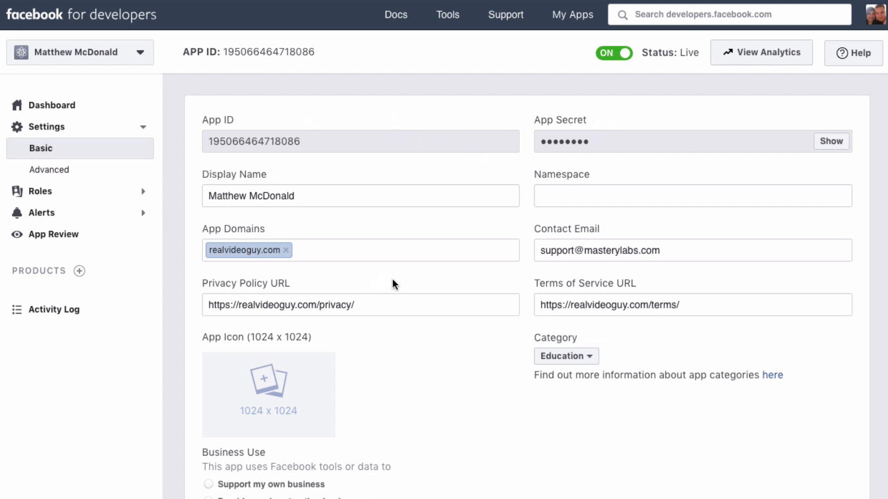
{"action": "mouse_move", "coordinate": [134, 31]}
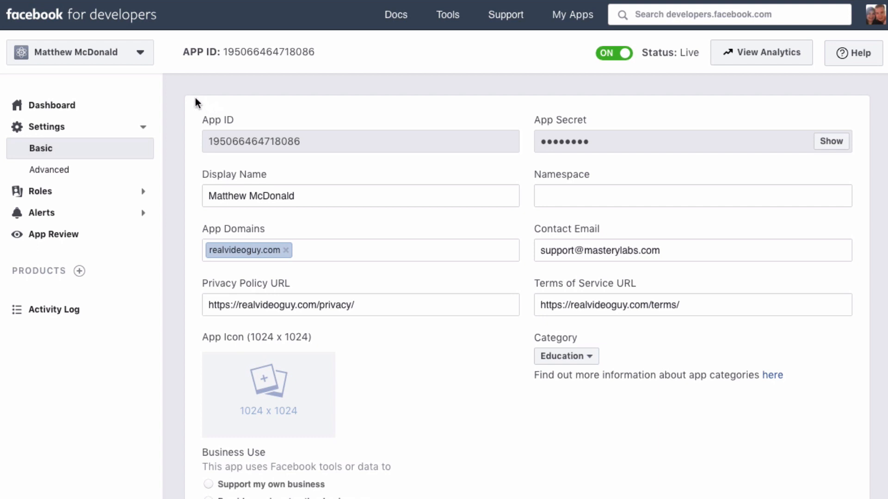
{"action": "mouse_move", "coordinate": [40, 148]}
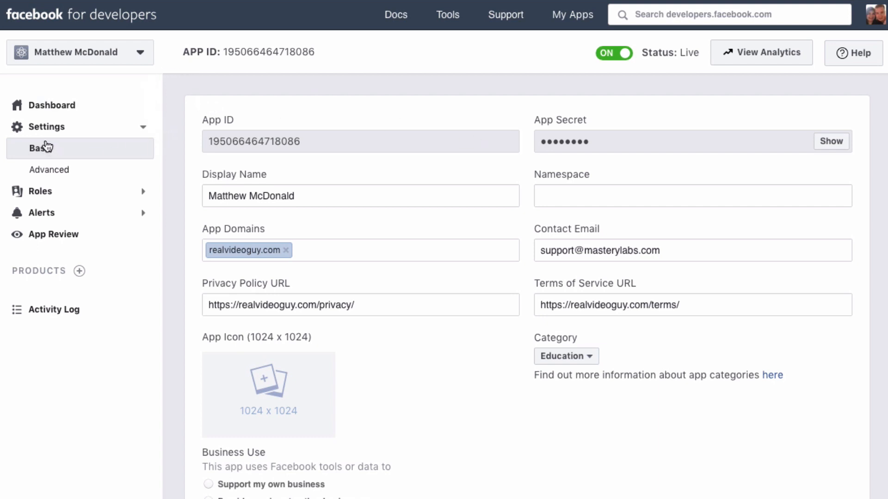
{"action": "mouse_move", "coordinate": [61, 151]}
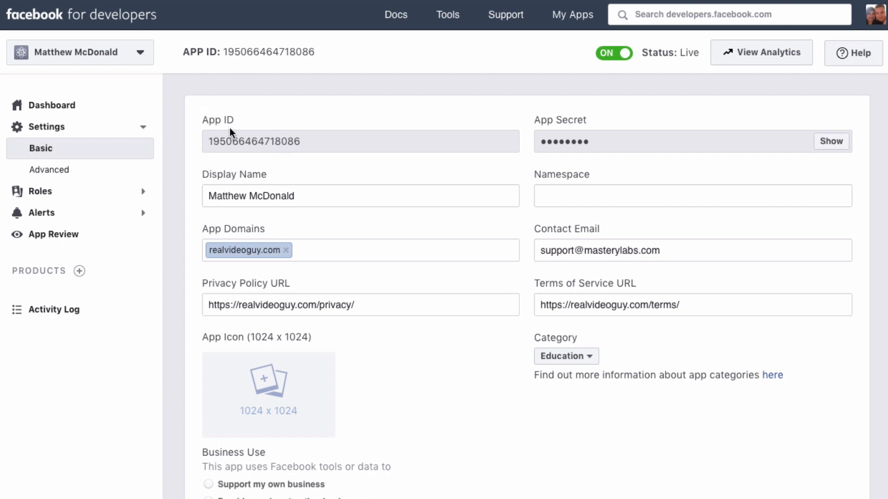
{"action": "mouse_move", "coordinate": [641, 230]}
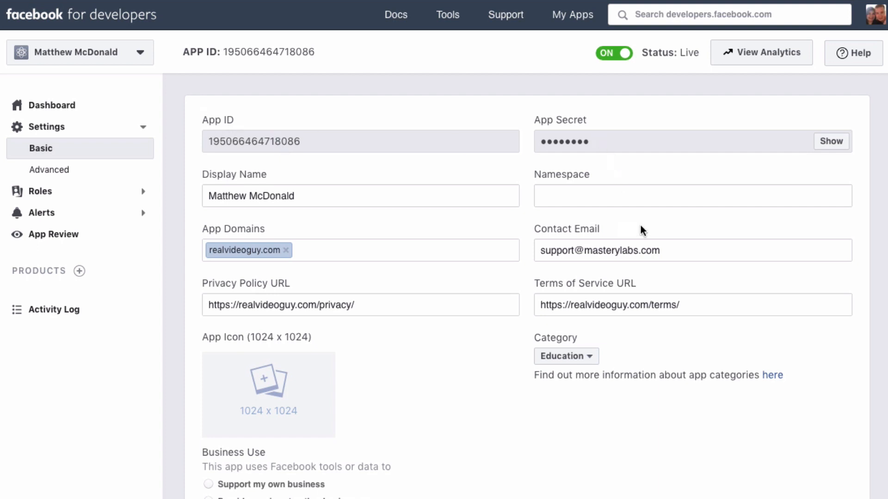
{"action": "mouse_move", "coordinate": [638, 231]}
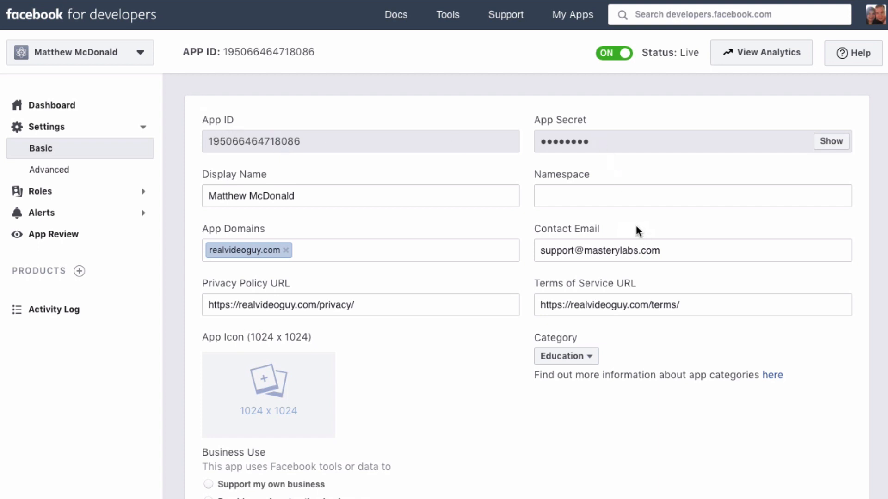
{"action": "mouse_move", "coordinate": [655, 223]}
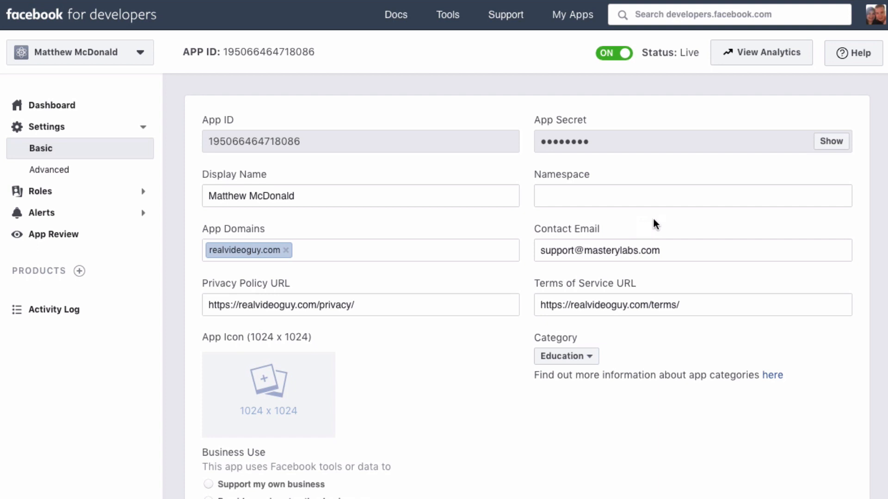